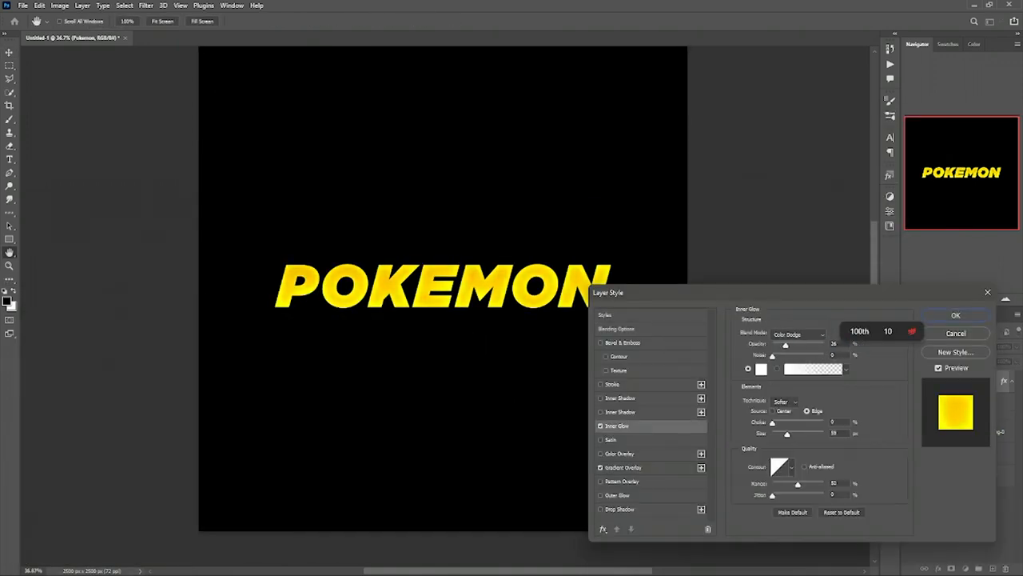
Step: Confirm the Color Dodge inner glow settings on the title's layer style
{"action": "left_click", "coordinate": [961, 316]}
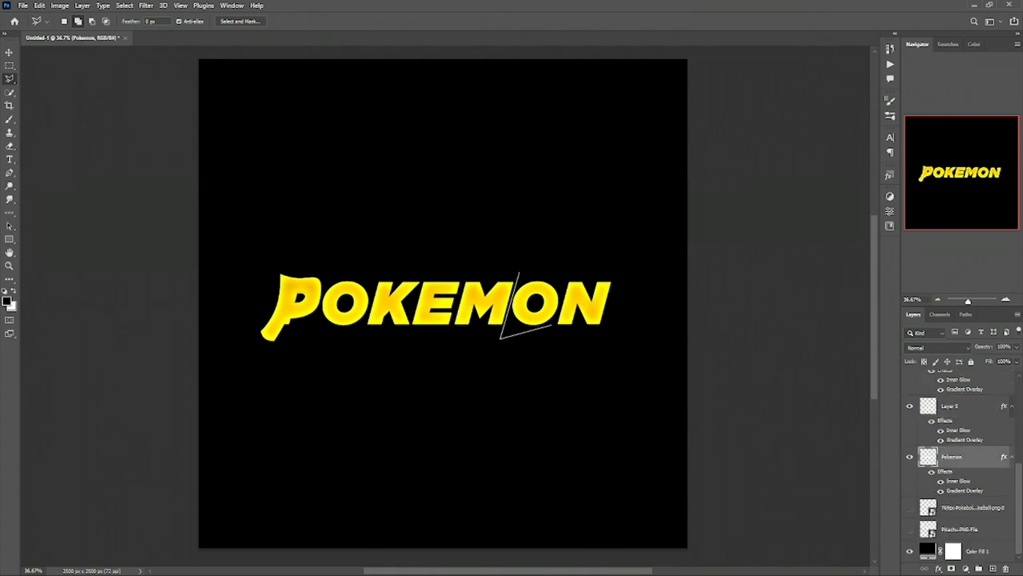
Step: Bring up the Free Transform options menu on the letter O
{"action": "right_click", "coordinate": [336, 320]}
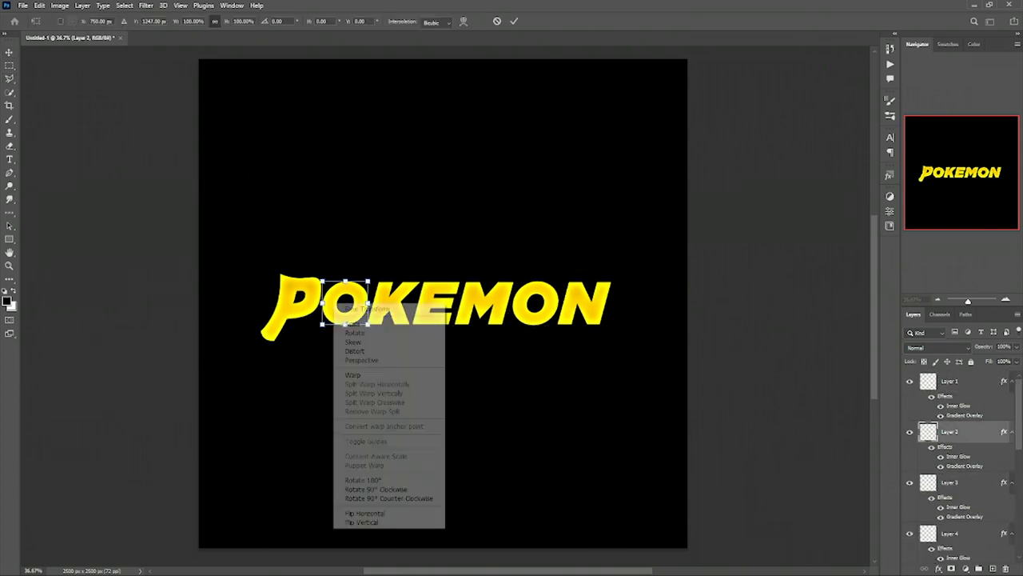
{"action": "mouse_move", "coordinate": [353, 384]}
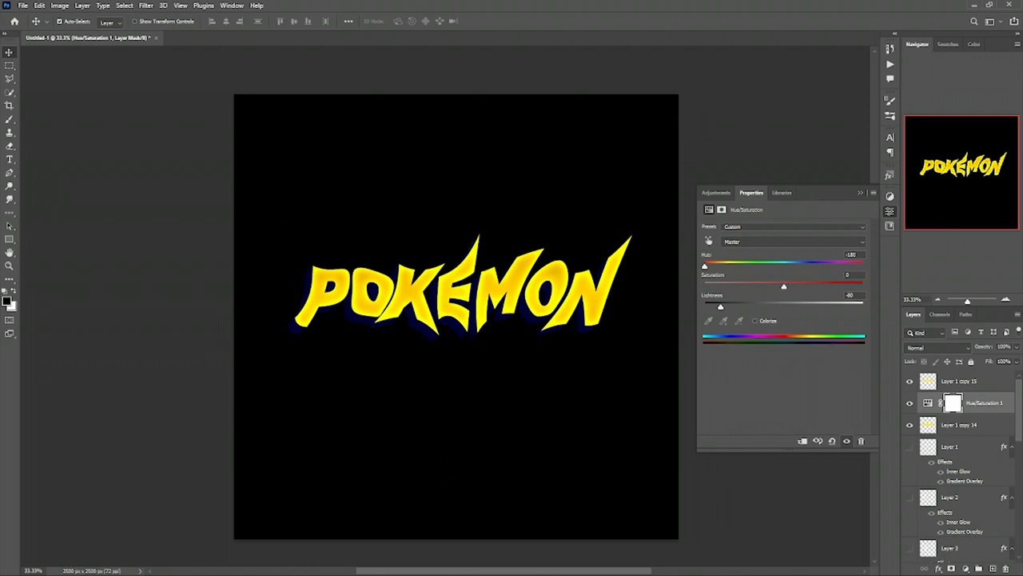
Step: Move the placed Pikachu image beside the end of the title
{"action": "left_click_drag", "start_coordinate": [705, 265], "coordinate": [853, 265]}
{"action": "type", "text": "10"}
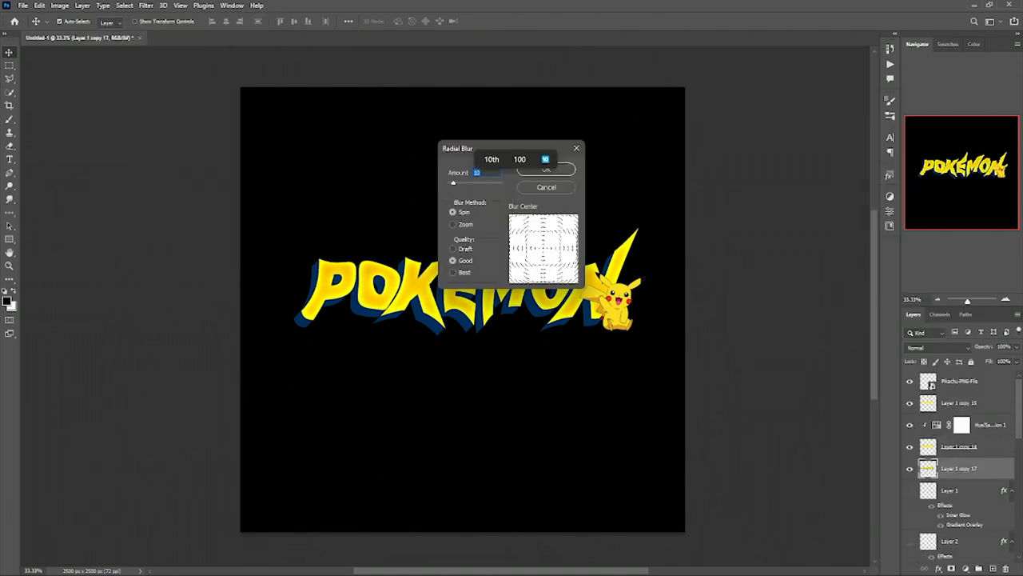
Step: Apply the Spin radial blur to the shadow copy of the title
{"action": "left_click", "coordinate": [553, 168]}
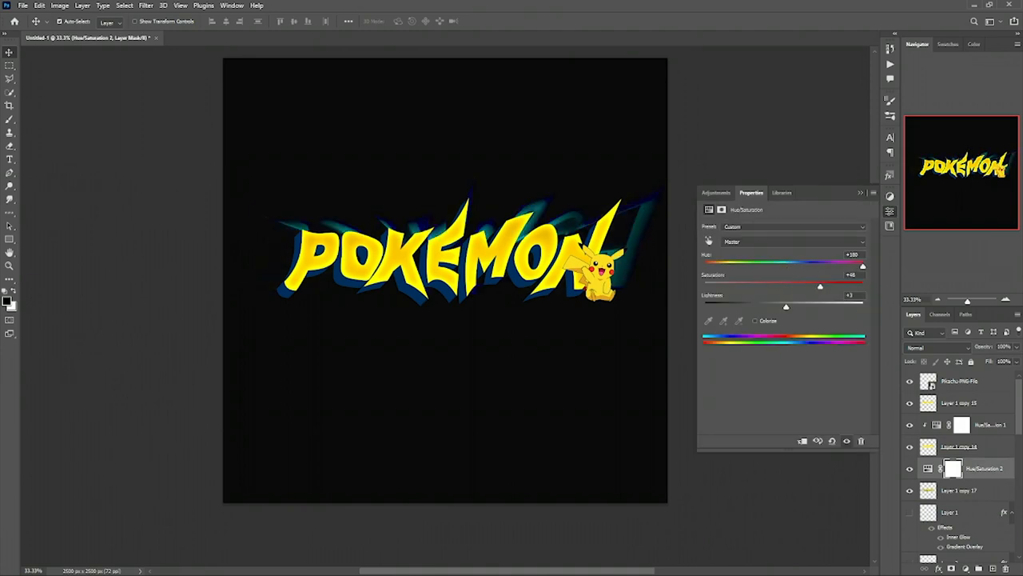
Step: Try a redder hue on the blurred streaks, then restore the teal blue (+180)
{"action": "left_click_drag", "start_coordinate": [861, 264], "coordinate": [764, 264]}
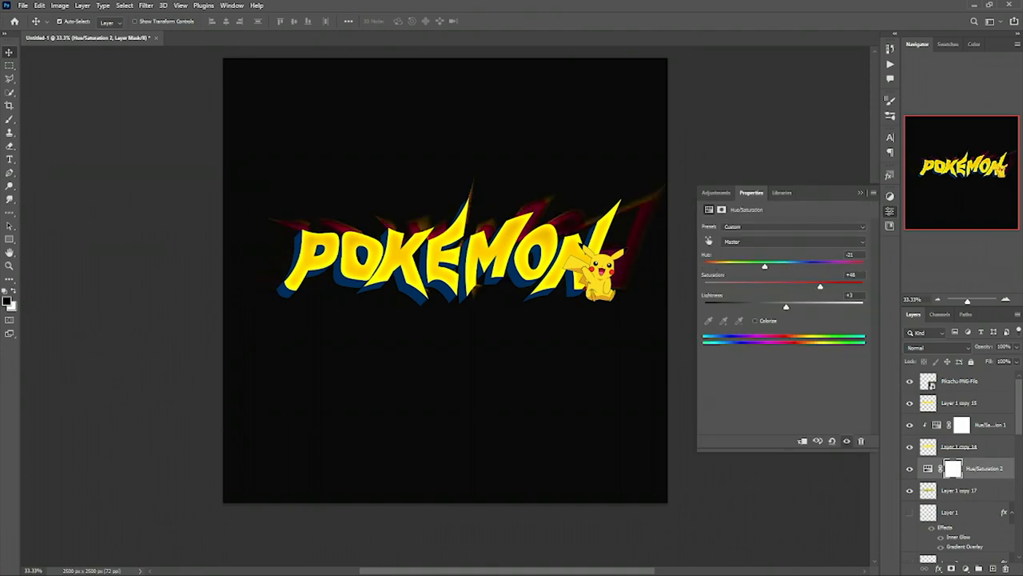
{"action": "left_click_drag", "start_coordinate": [765, 265], "coordinate": [862, 265]}
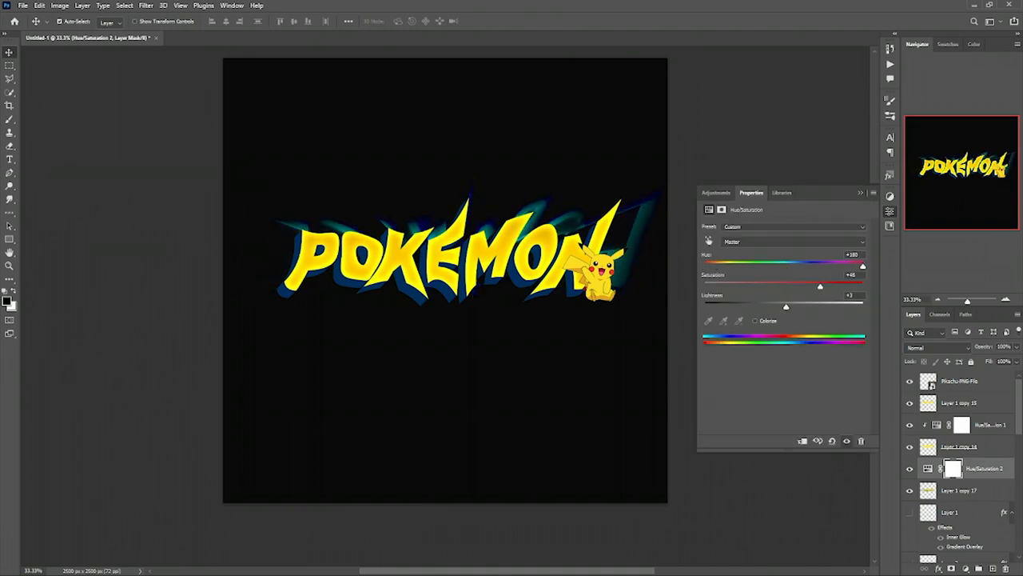
{"action": "left_click", "coordinate": [144, 5]}
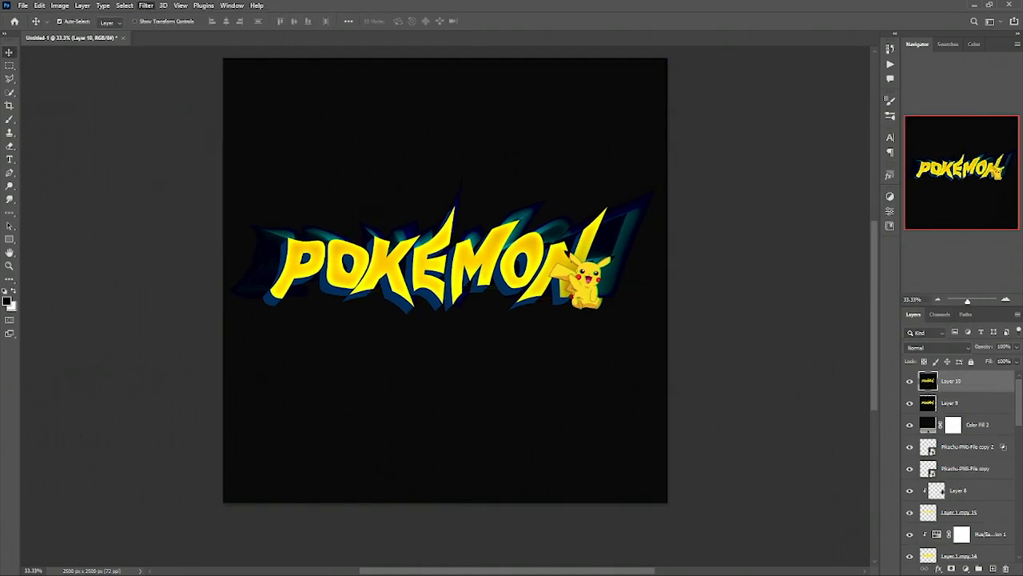
Step: Launch the Camera Raw Filter from the Filter menu on the top merged layer
{"action": "left_click", "coordinate": [160, 5]}
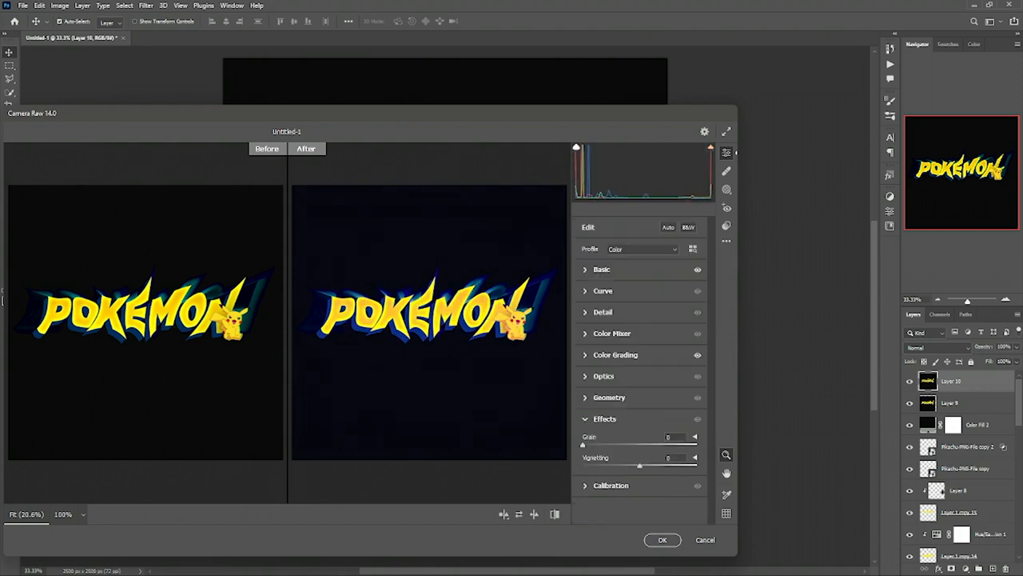
Step: Apply the Camera Raw edits, blend the halftone layer as Soft Light, and apply Dry Brush
{"action": "left_click", "coordinate": [662, 540]}
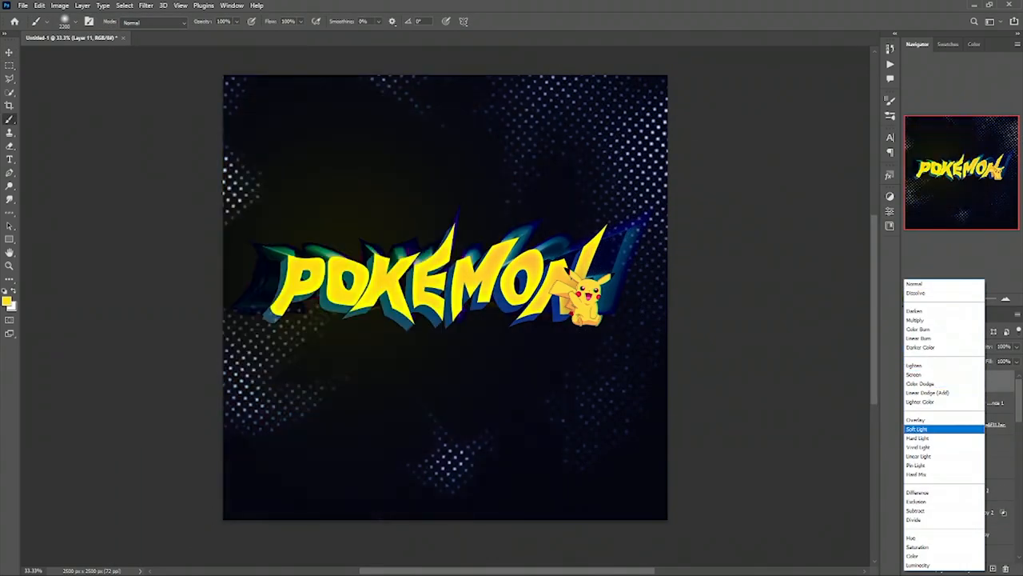
{"action": "left_click", "coordinate": [145, 6]}
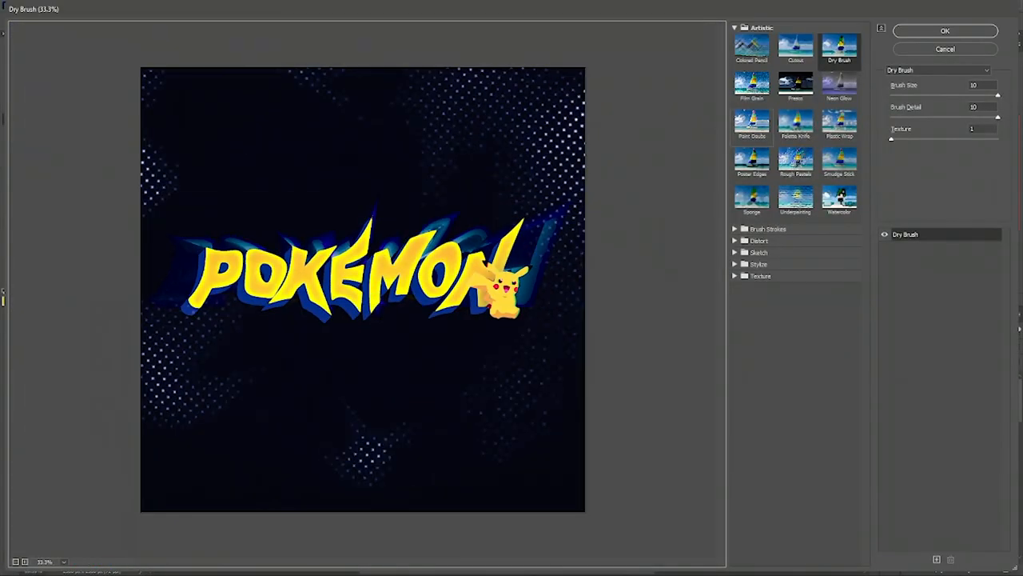
{"action": "left_click", "coordinate": [942, 32]}
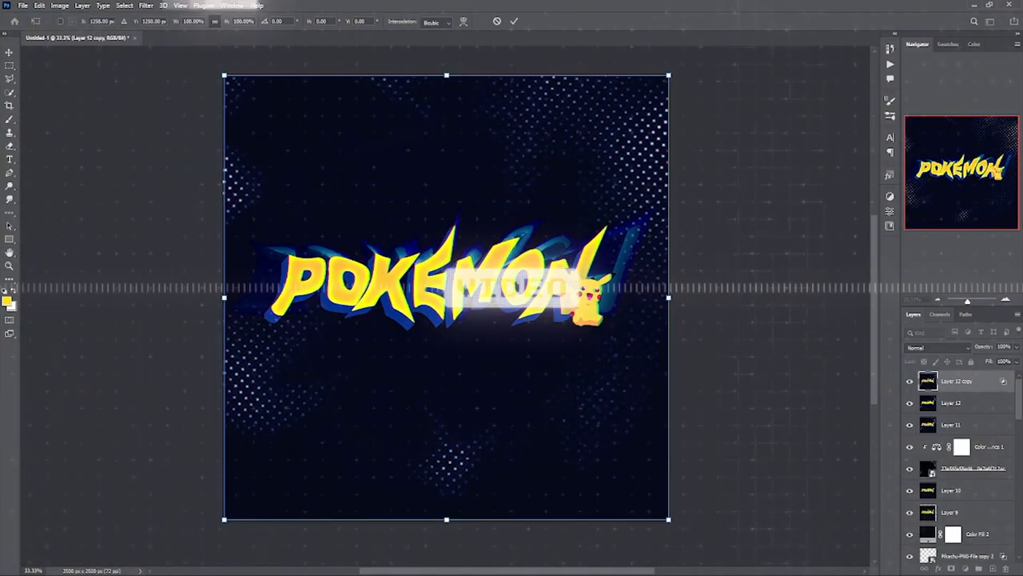